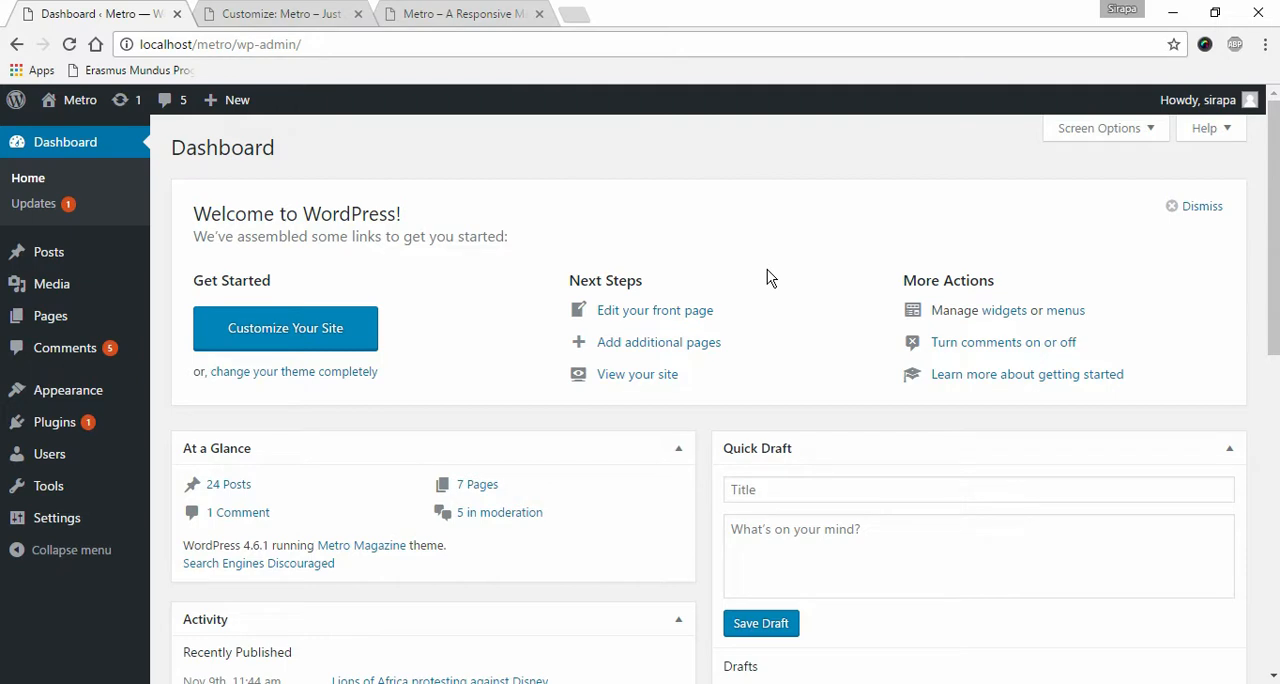
Step: Browse the Metro Magazine demo's Top News posts, then launch Appearance > Customize from the dashboard
click(460, 13)
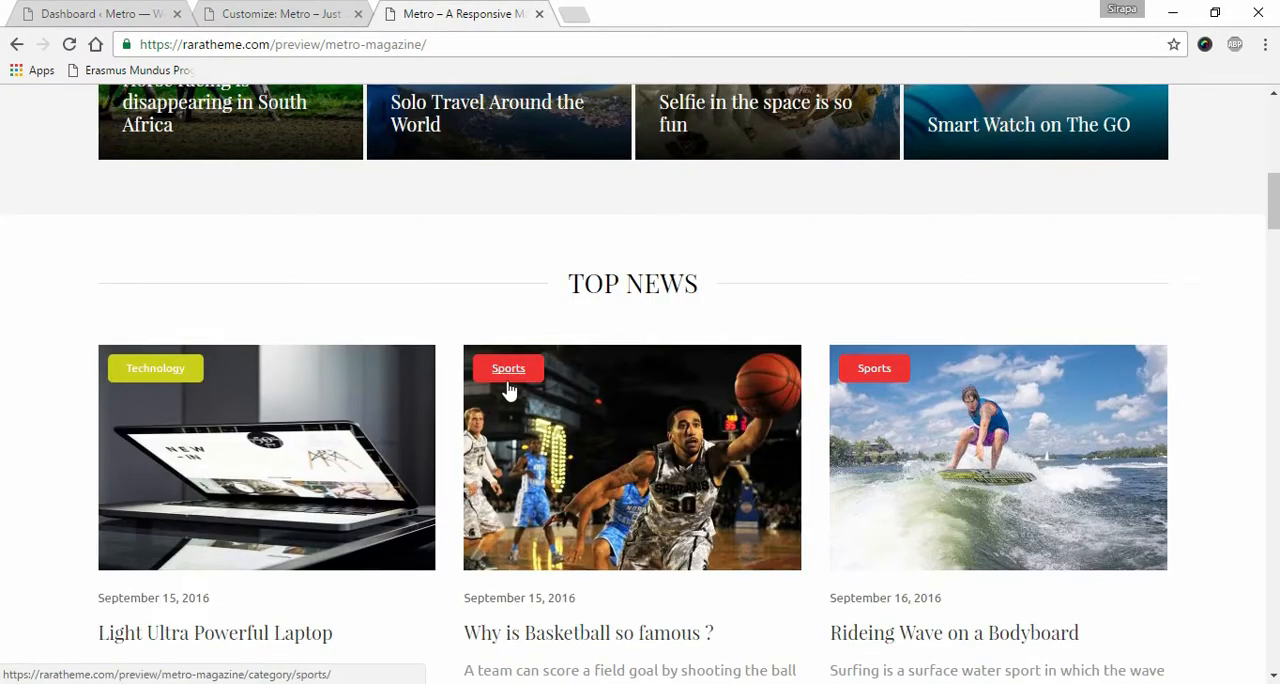
scroll(down, 3)
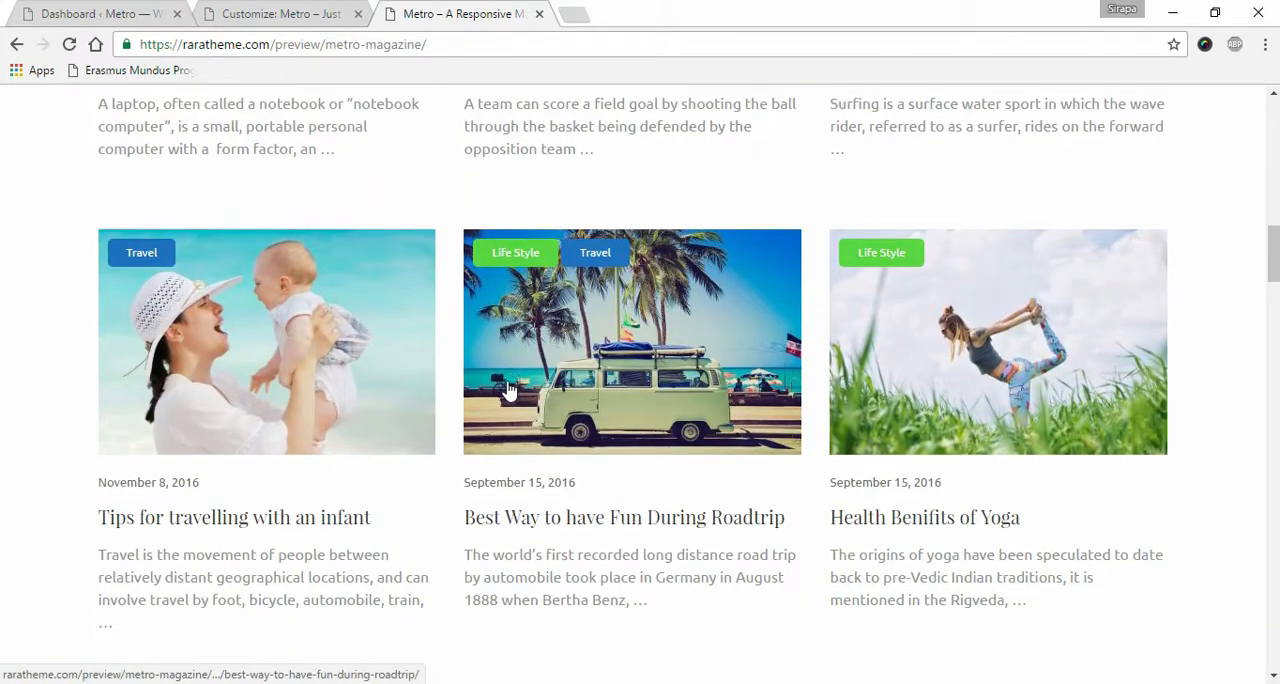
scroll(up, 3)
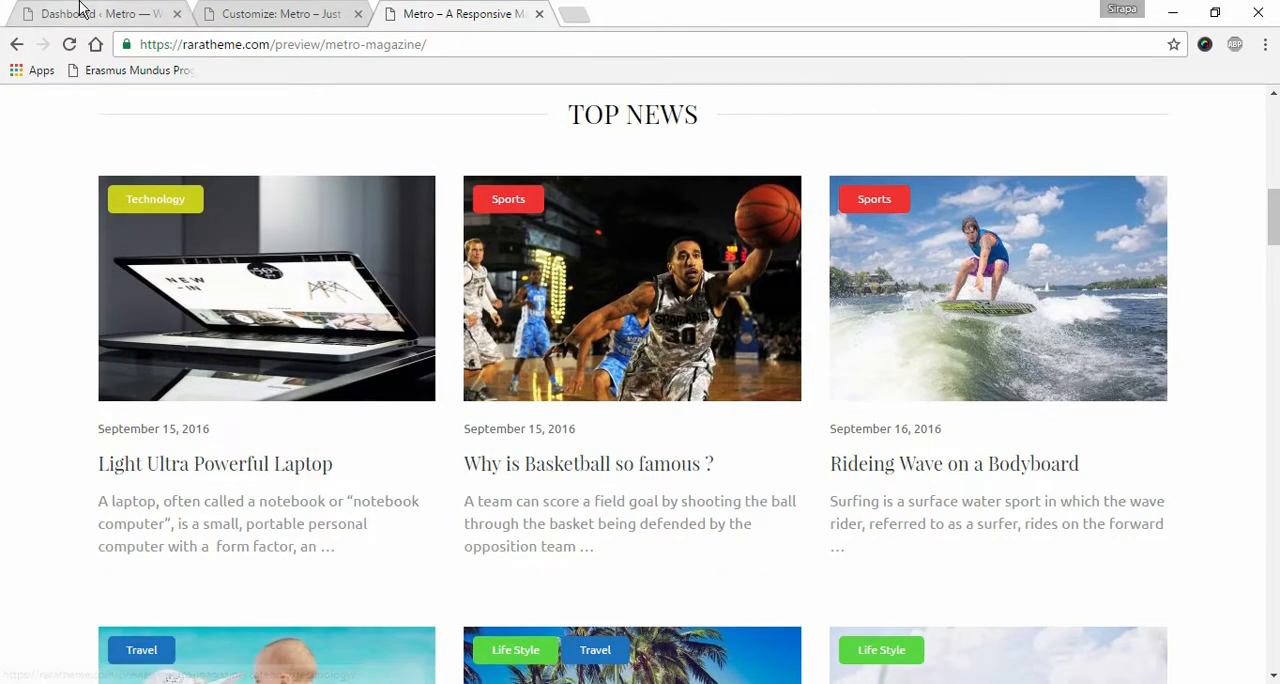
click(90, 13)
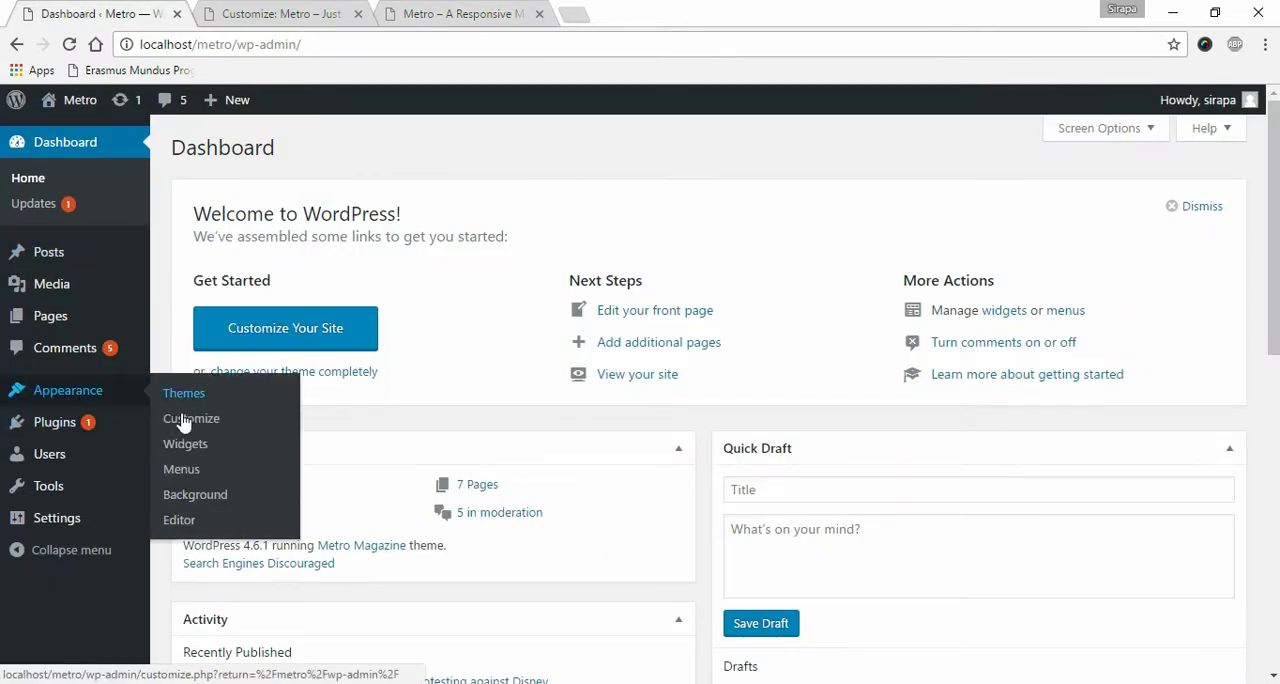
click(191, 418)
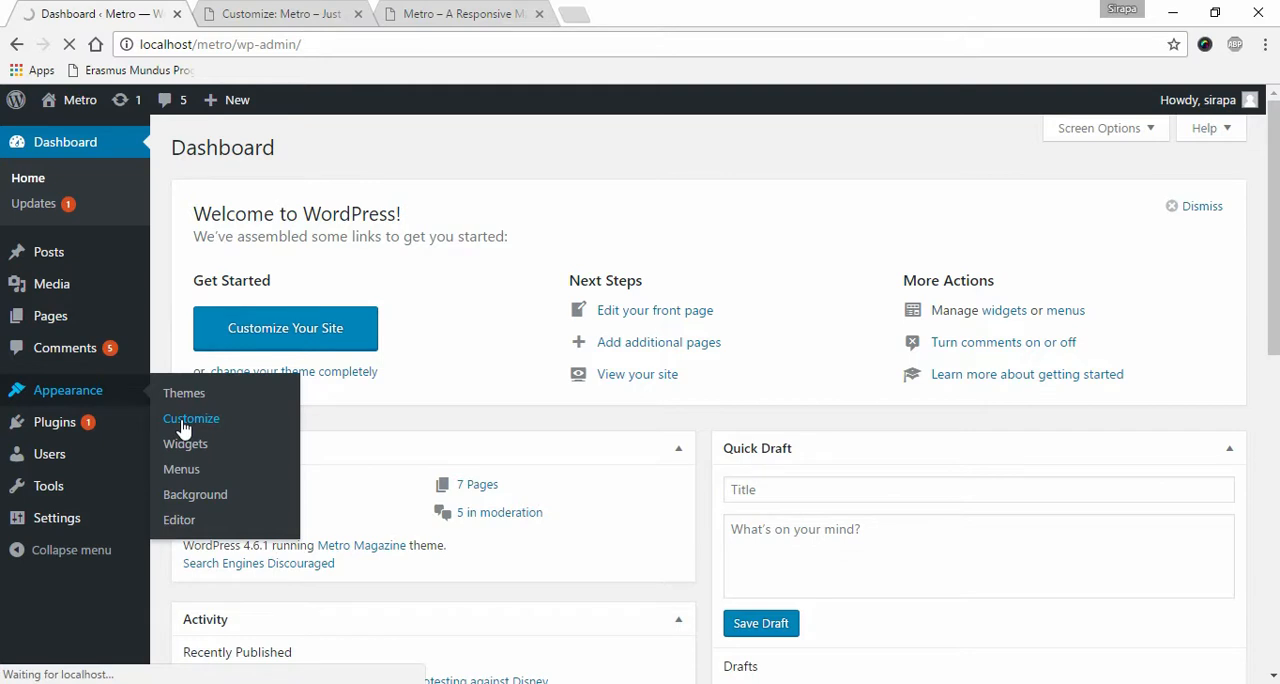
Step: Switch to the open Customizer showing the enabled Top News Section settings
click(191, 418)
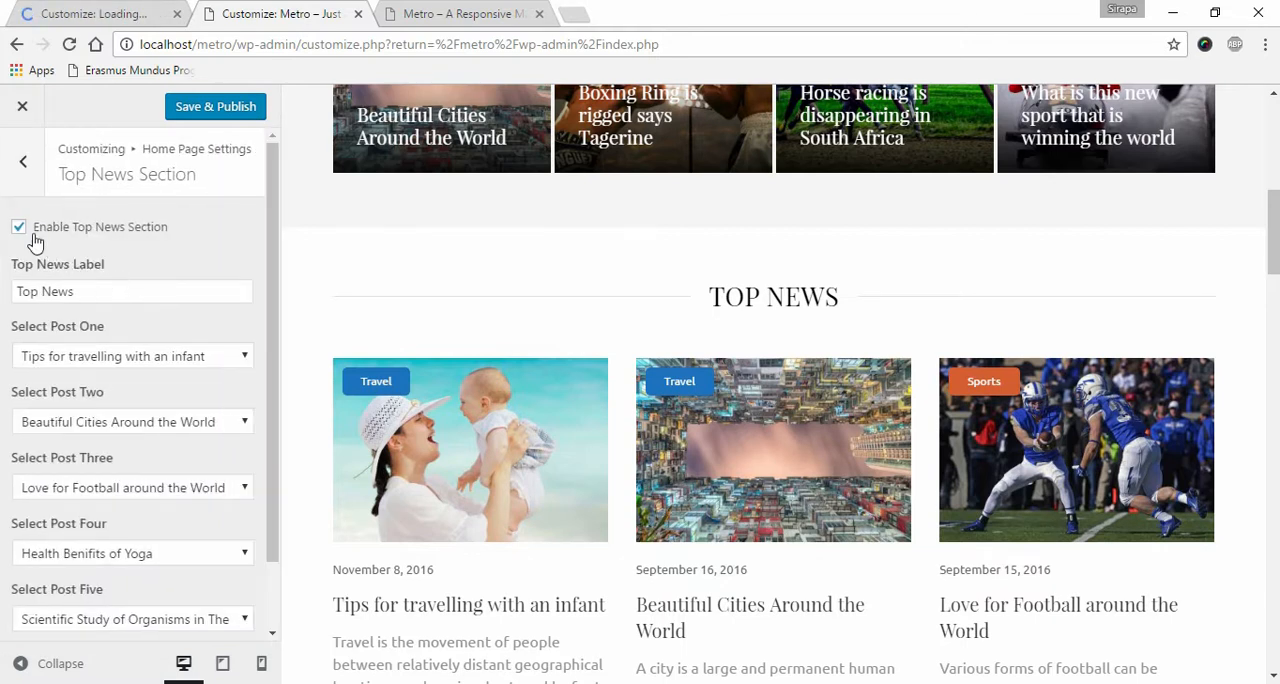
mouse_move(148, 251)
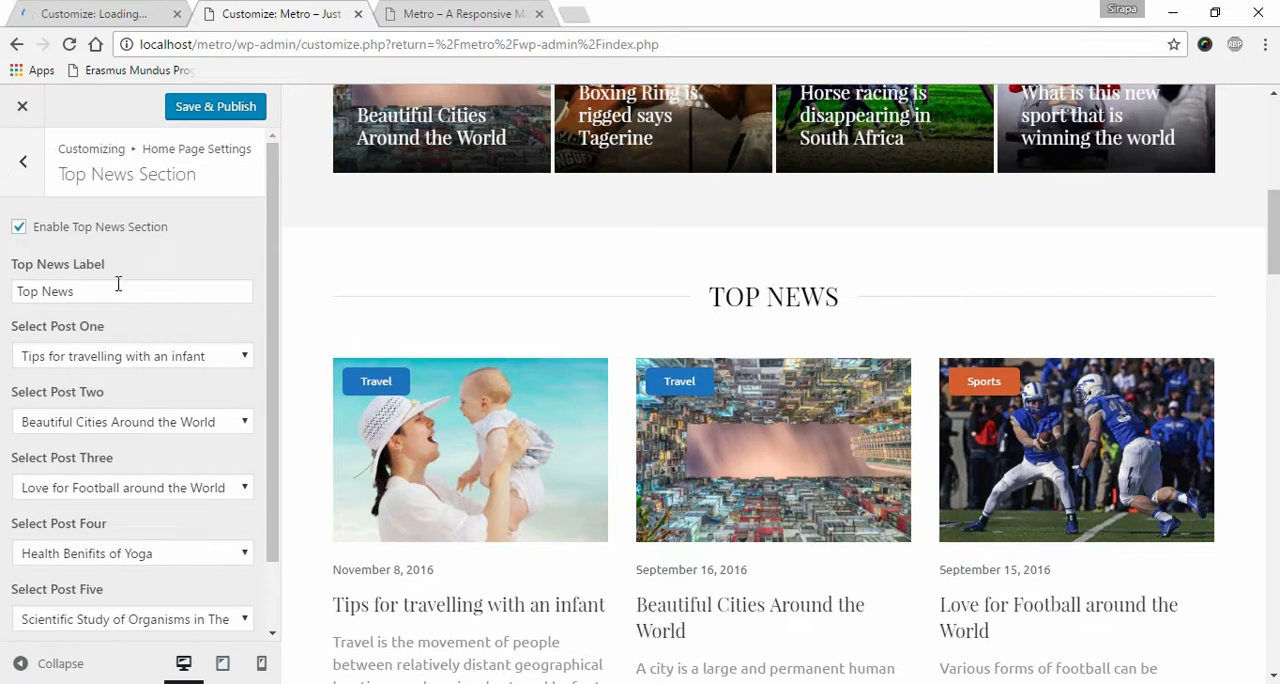
Step: Keep label 'Top News', set post one to 'Tips for travelling with an infant', and Save & Publish
click(131, 291)
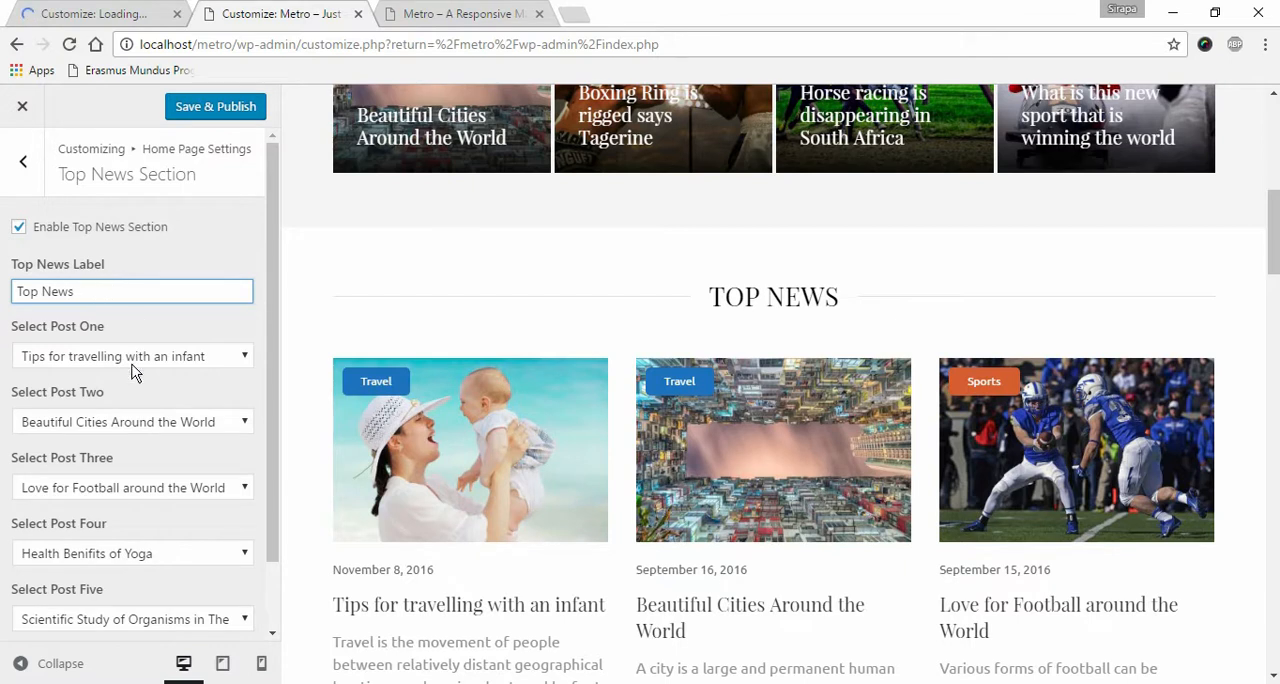
mouse_move(190, 390)
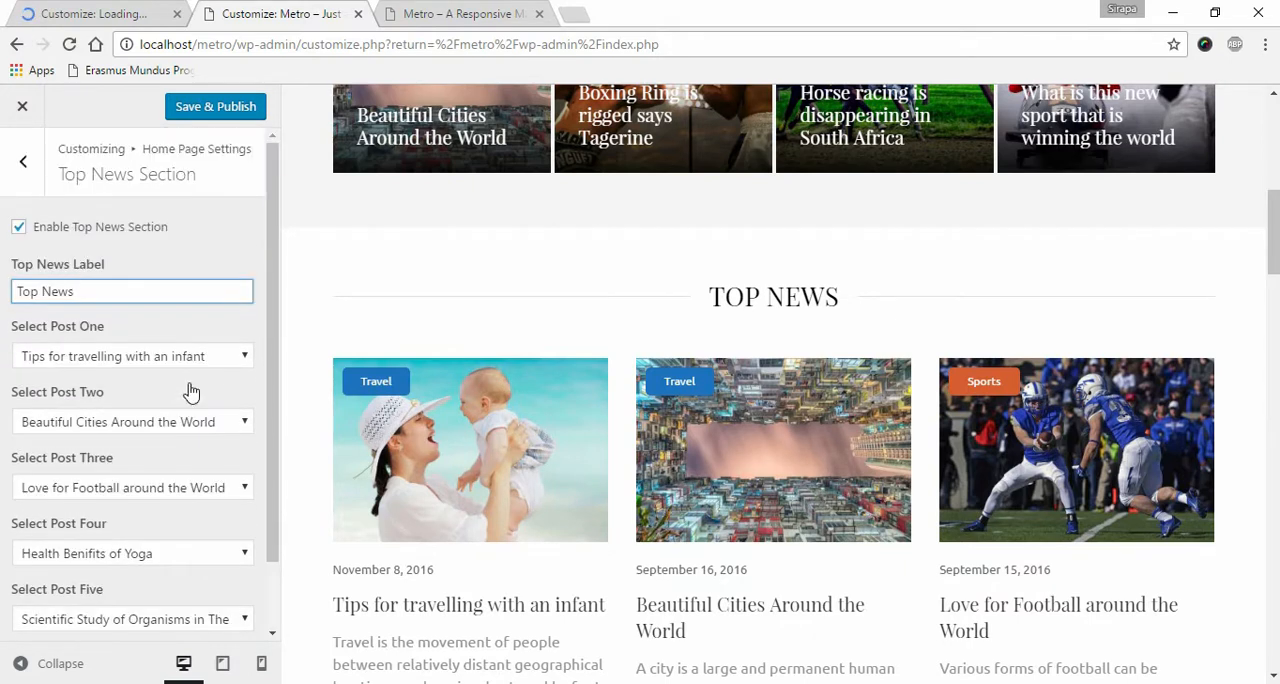
click(131, 356)
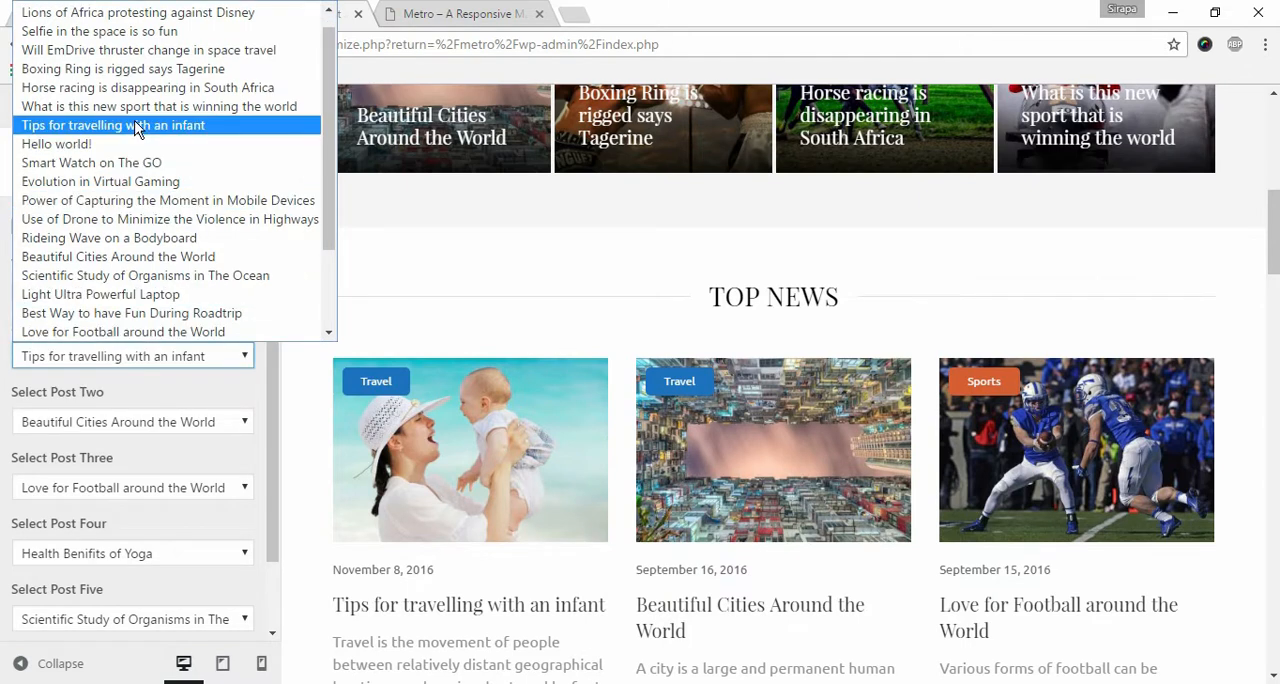
click(112, 125)
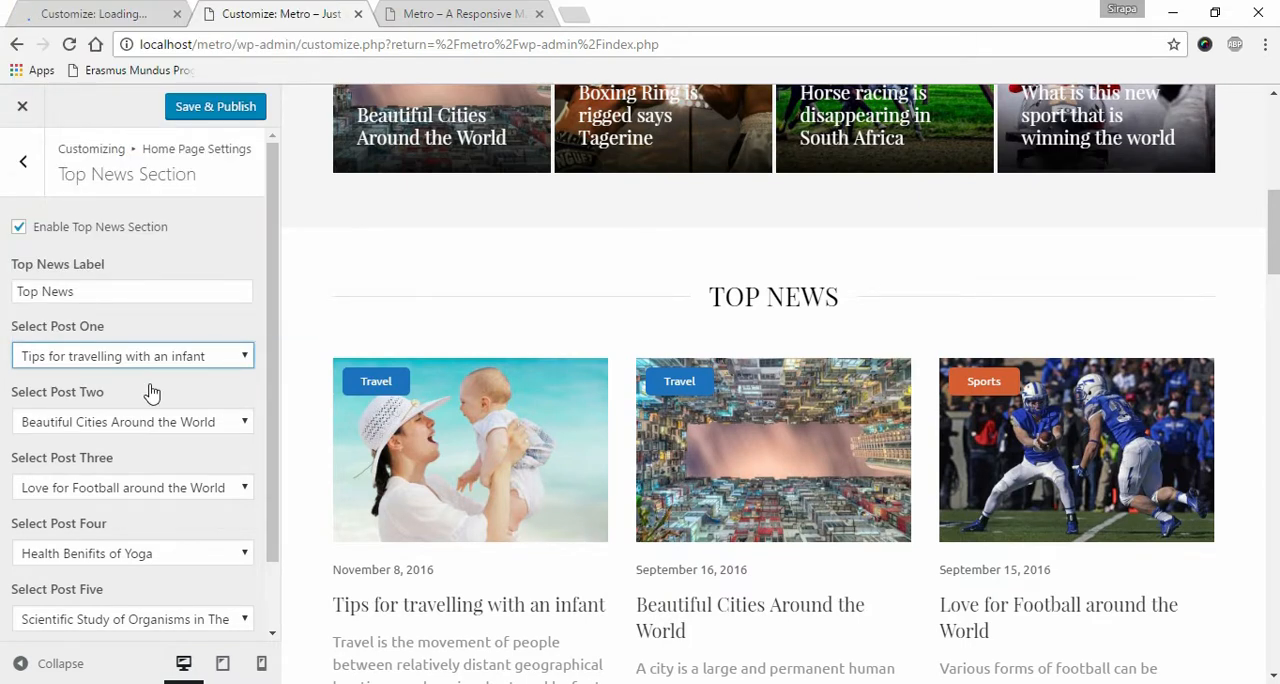
click(215, 106)
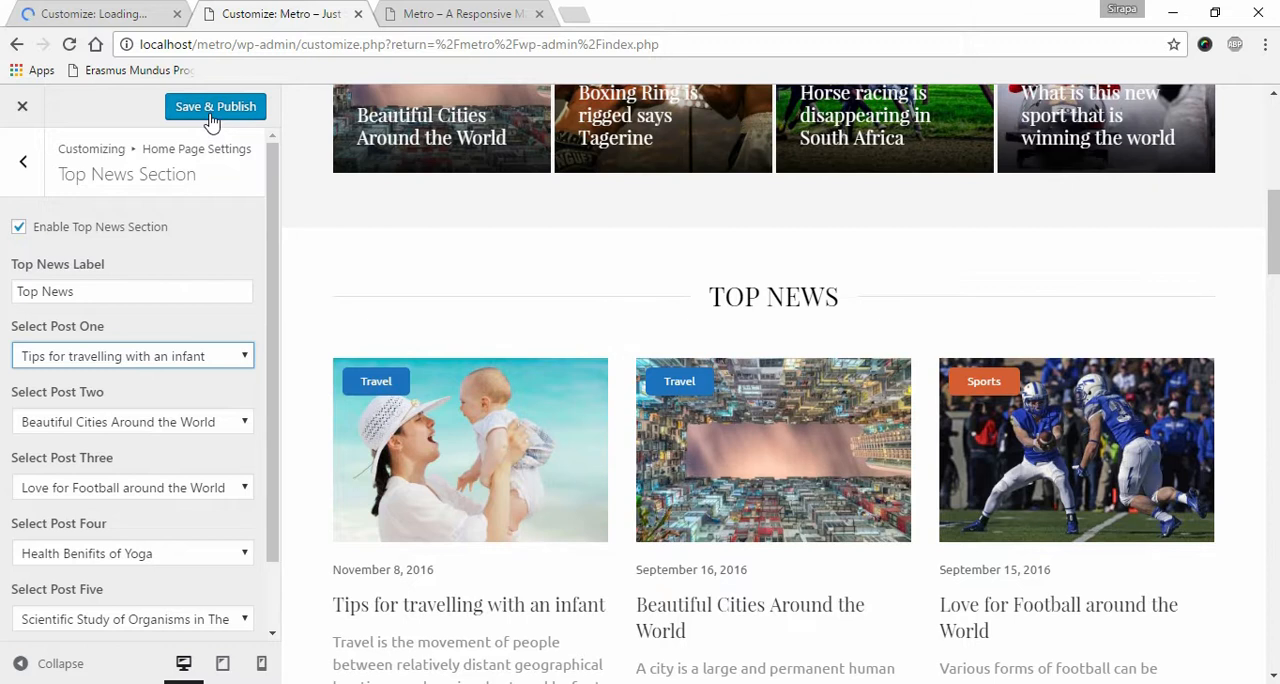